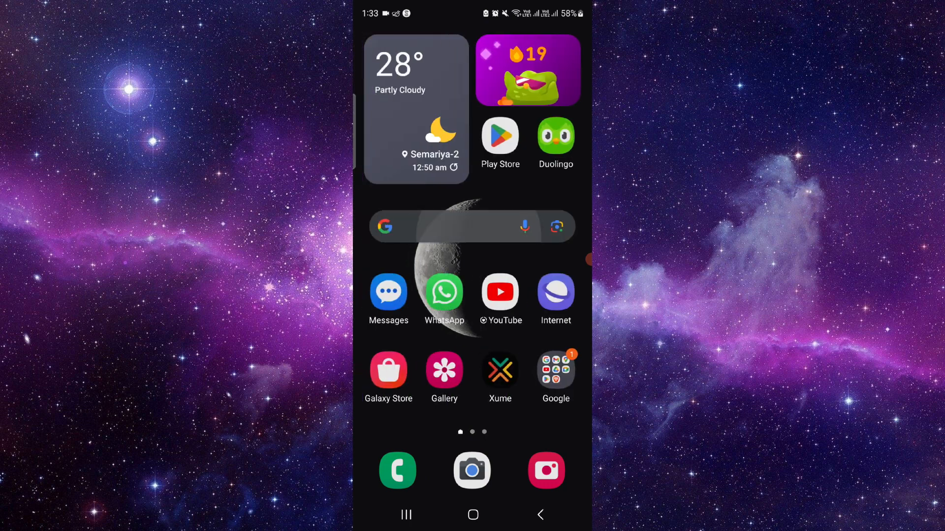
# Search Google for 'cibc' from the home screen search bar.
pyautogui.click(449, 226)
pyautogui.write('cibc')
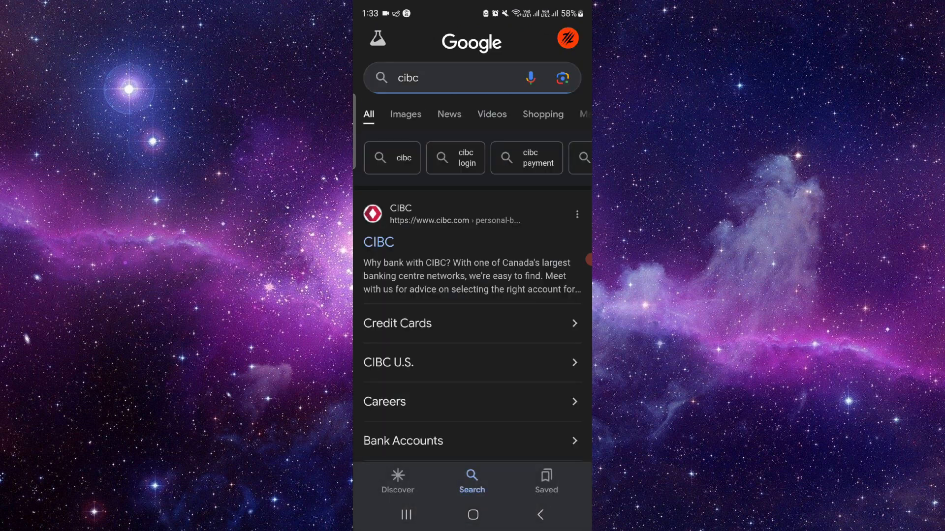
# Open the official CIBC site from the results and show its section menu.
pyautogui.click(378, 242)
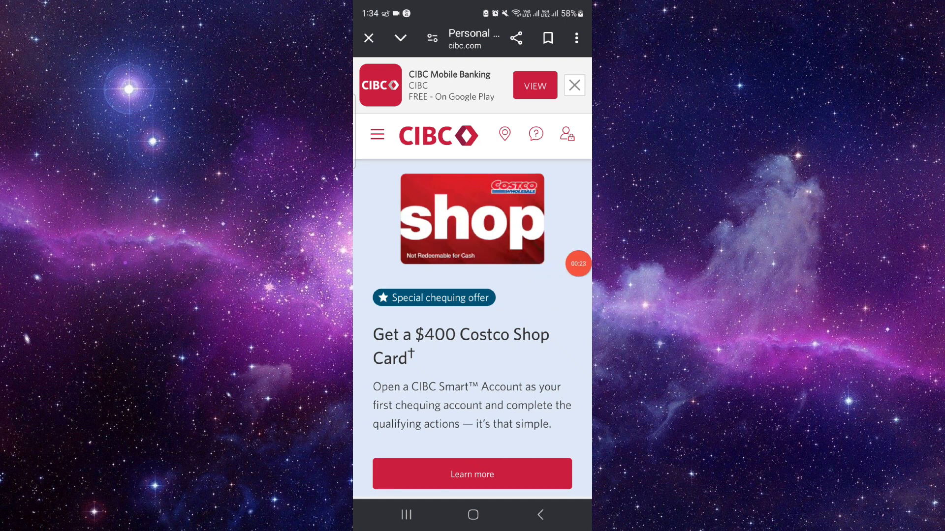
pyautogui.click(376, 134)
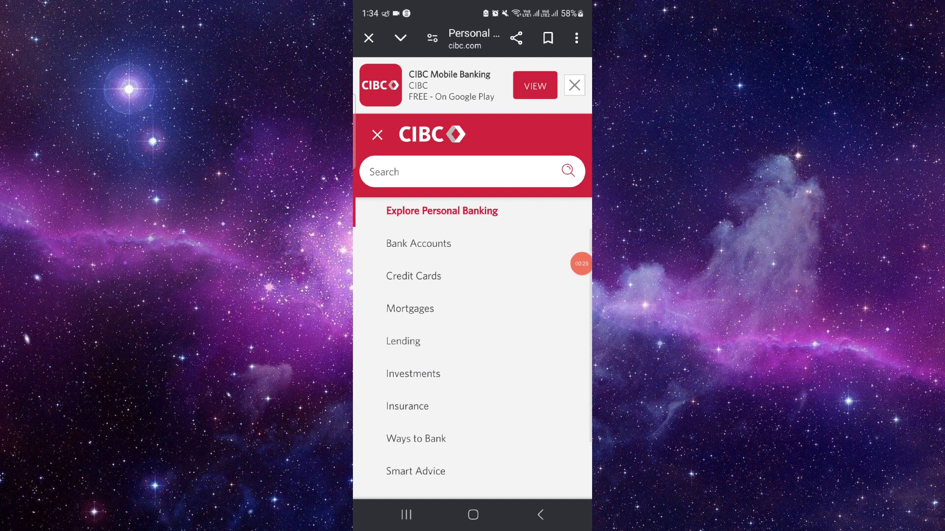
# Open Credit Cards, scroll to the Aventura Visa Infinite details, then show recent apps.
pyautogui.click(414, 276)
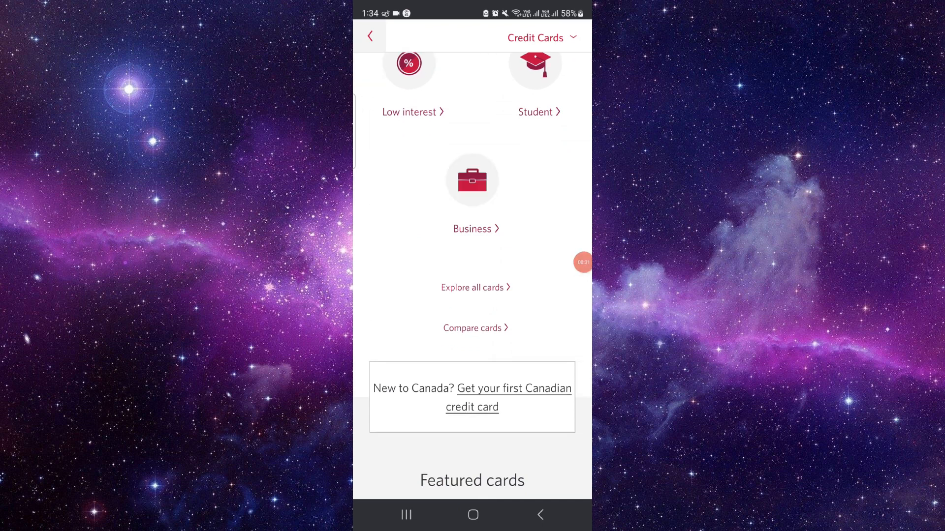
pyautogui.scroll(-3)
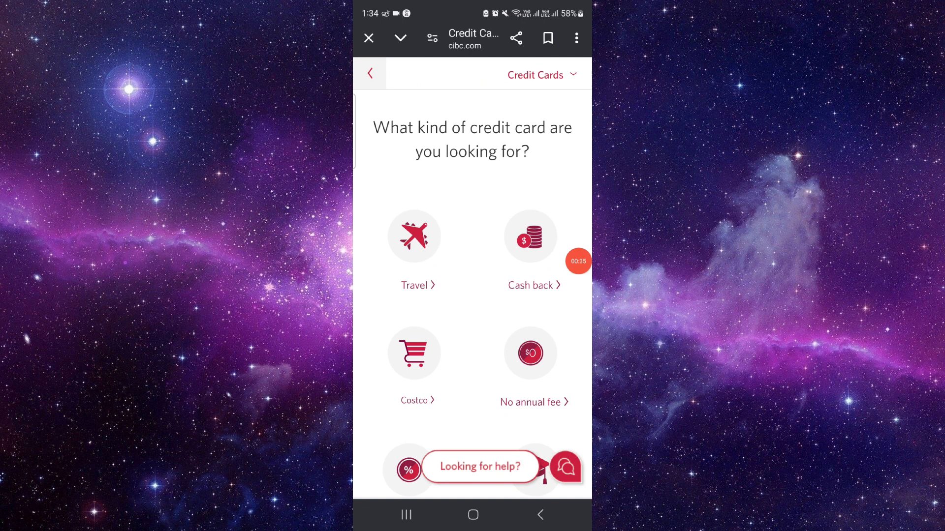
pyautogui.click(533, 353)
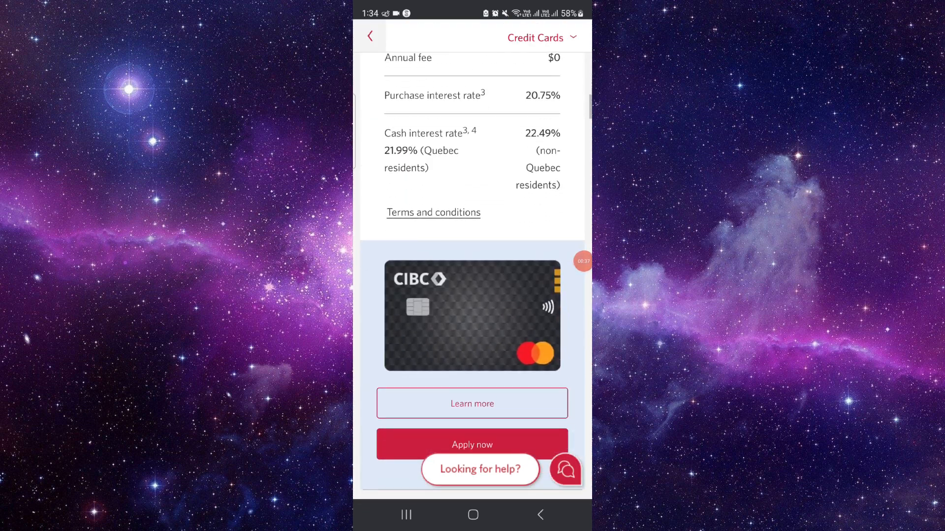
pyautogui.click(405, 515)
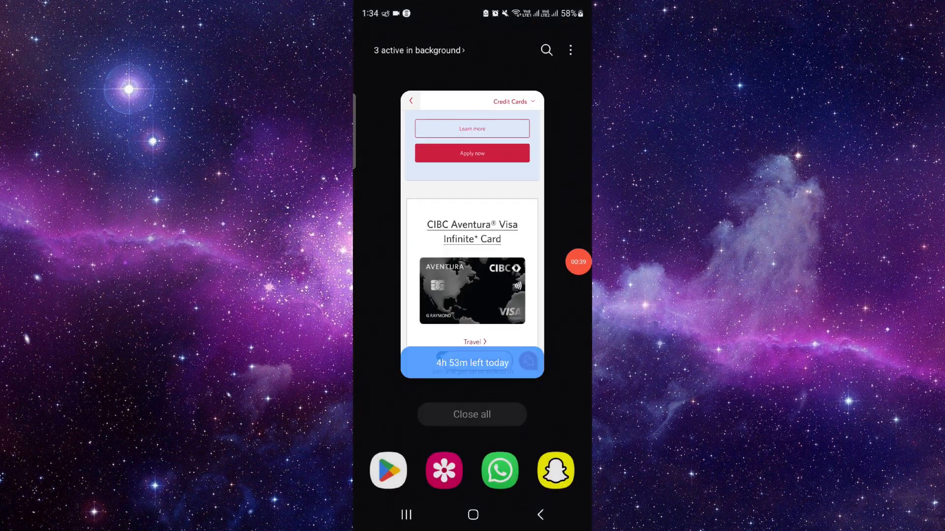